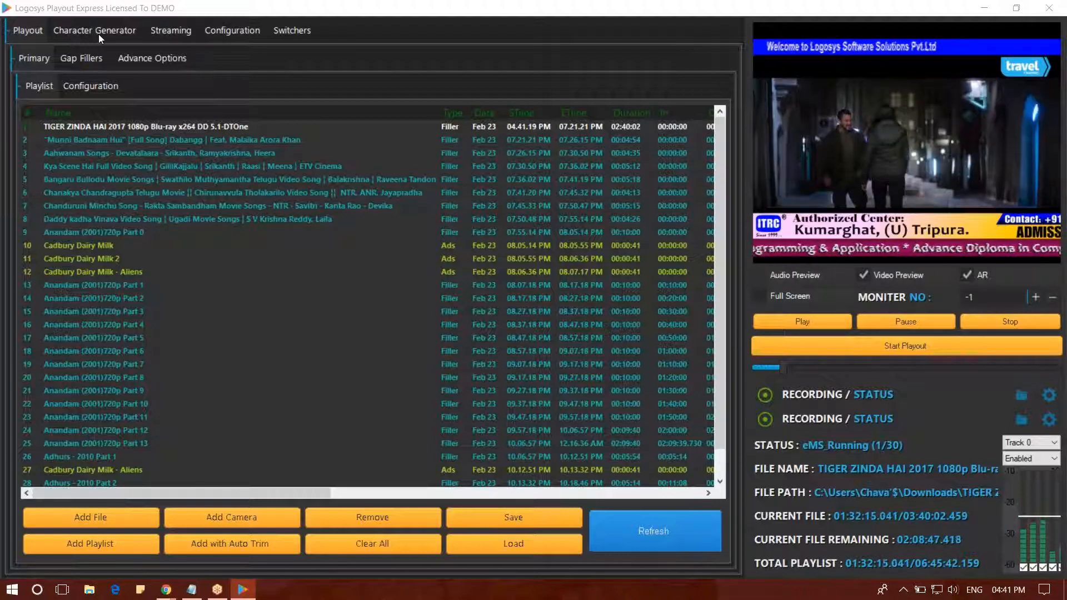
click(235, 30)
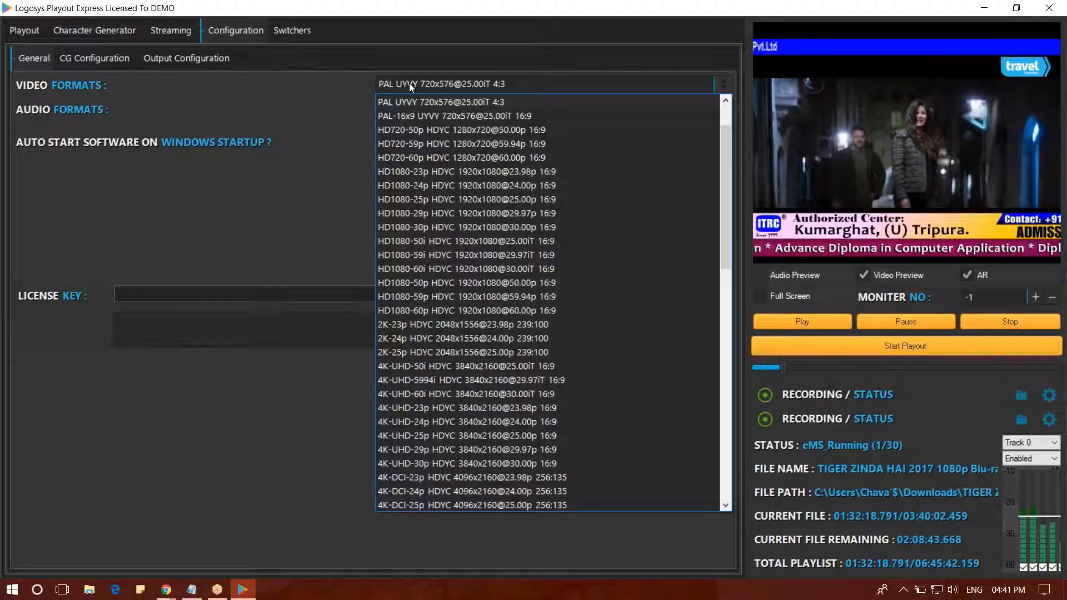
click(440, 101)
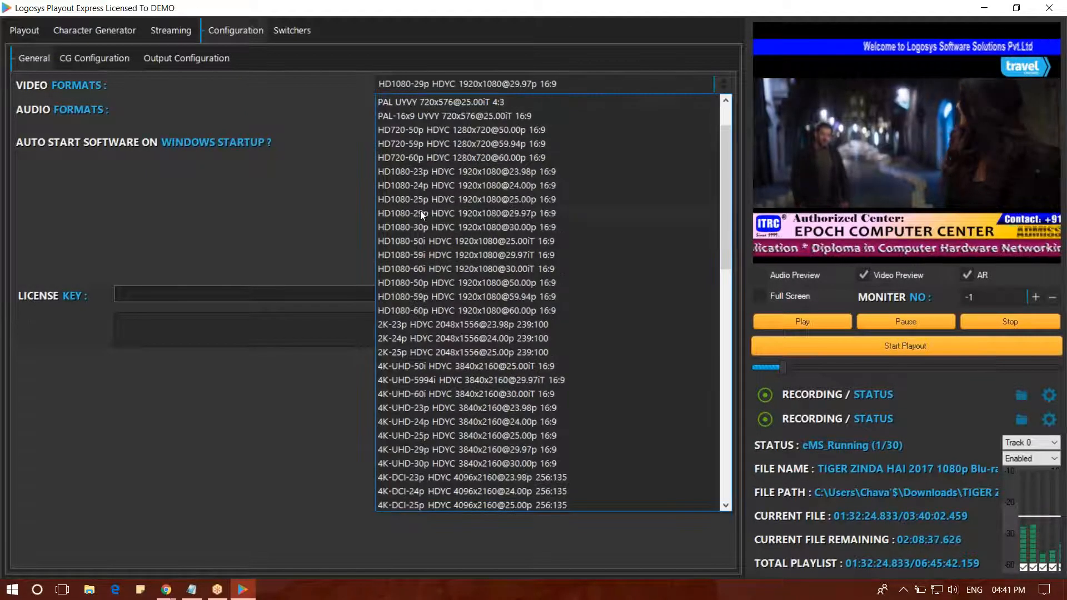
click(467, 268)
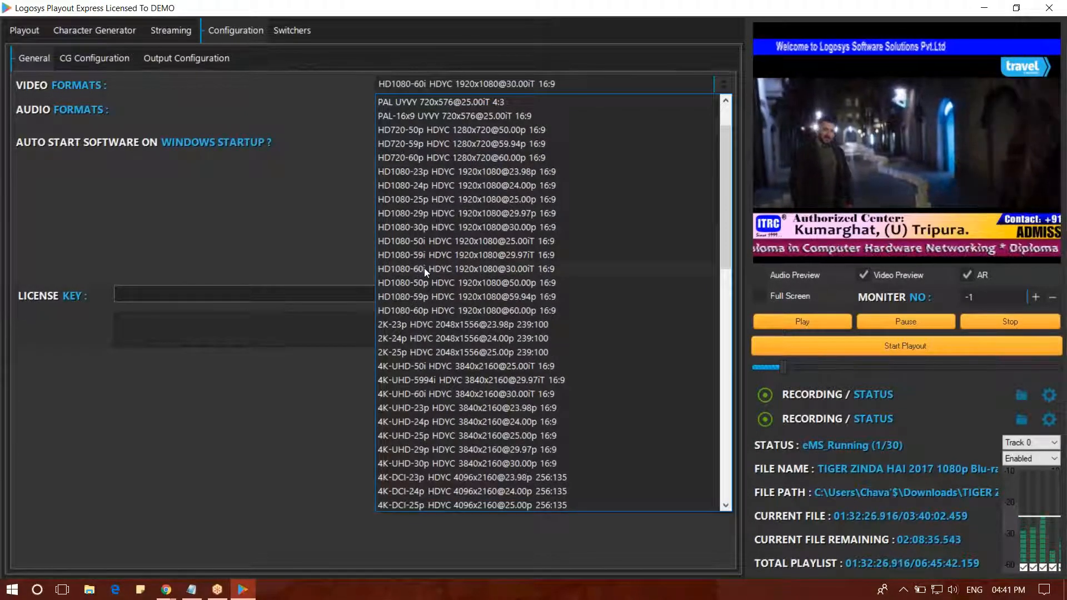
click(441, 101)
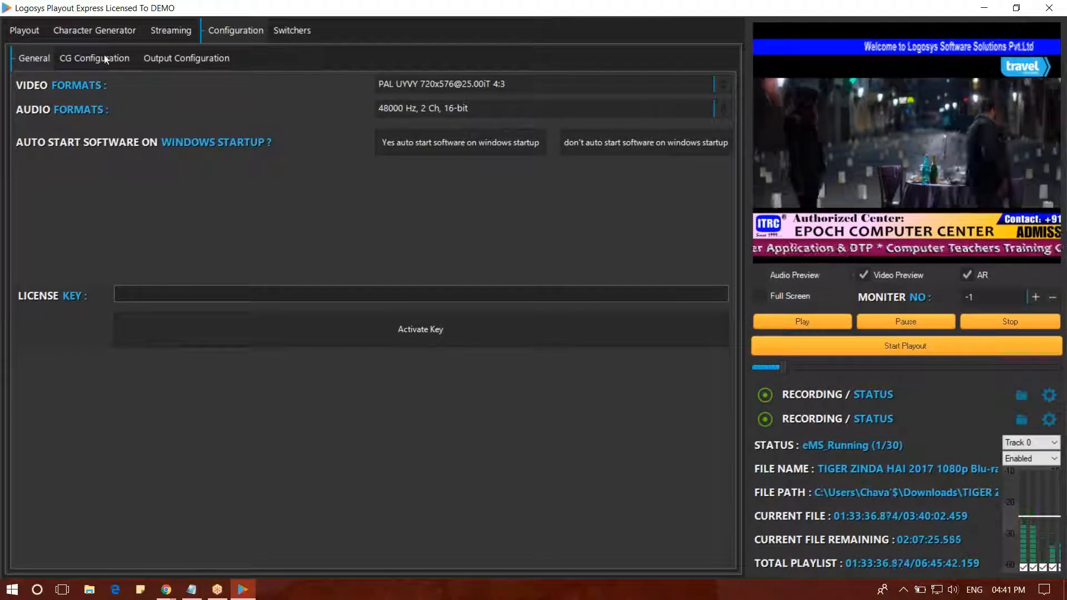
mouse_move(177, 64)
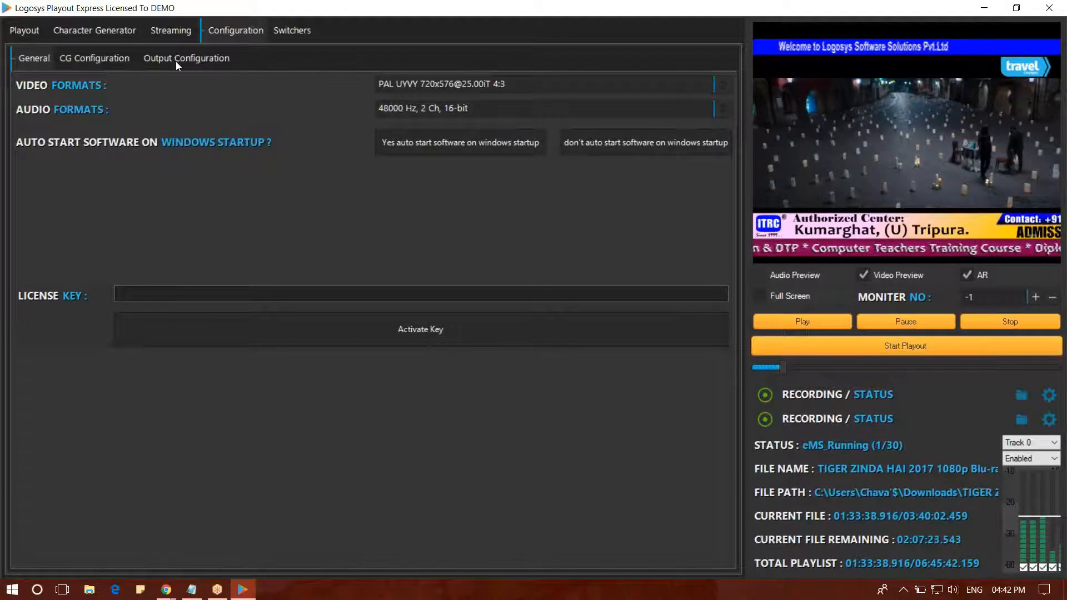
Show the Output Configuration sub-tab with the Blackmagic Cards settings.
click(185, 58)
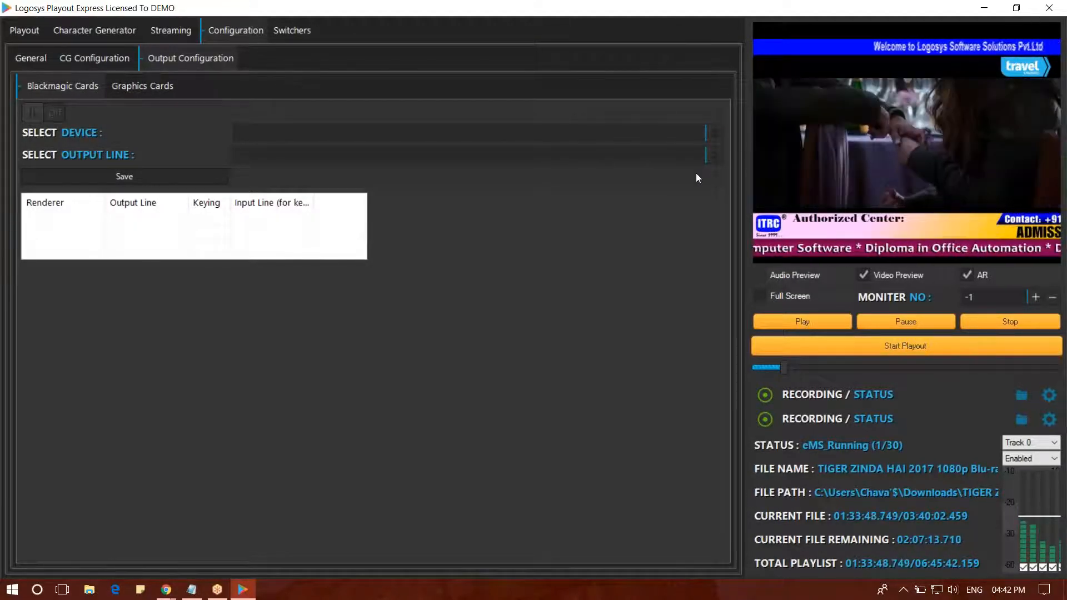
mouse_move(473, 283)
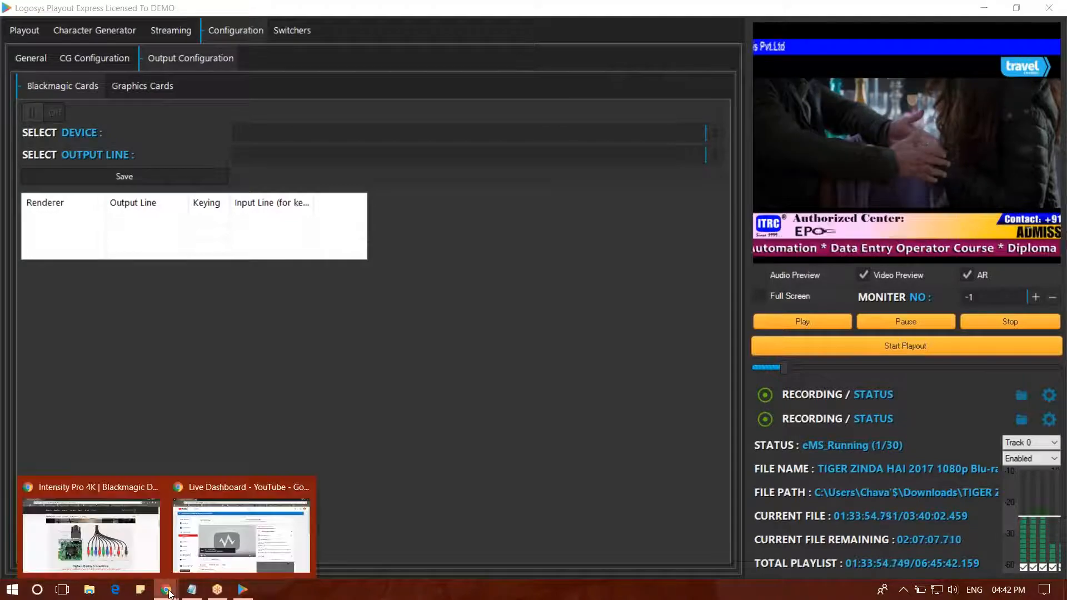
Bring up Chrome's Blackmagic Intensity Pro 4K product page and scroll through it.
click(90, 534)
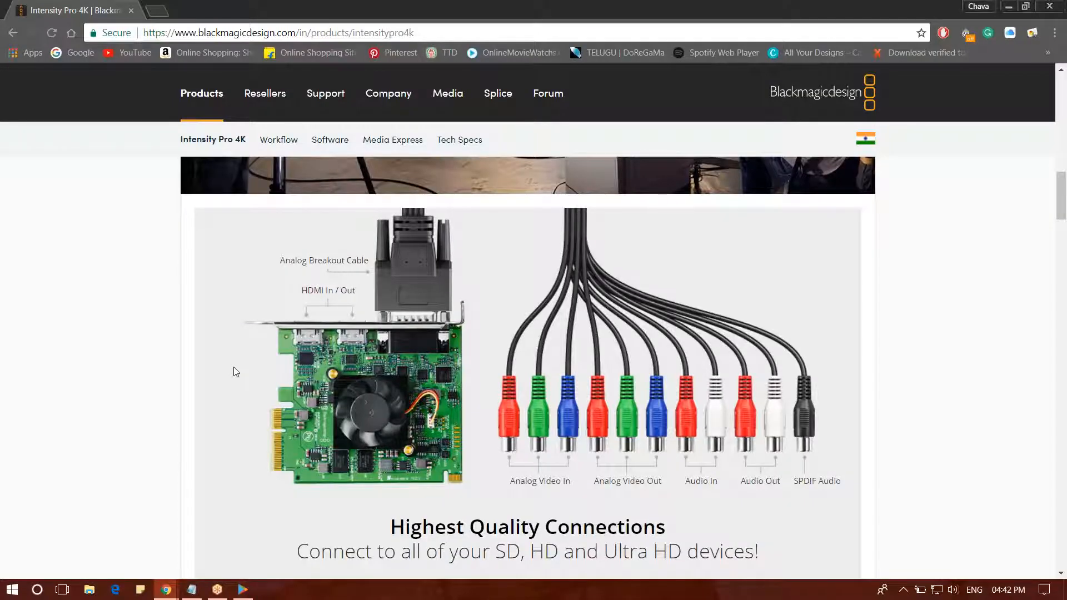
scroll(up, 3)
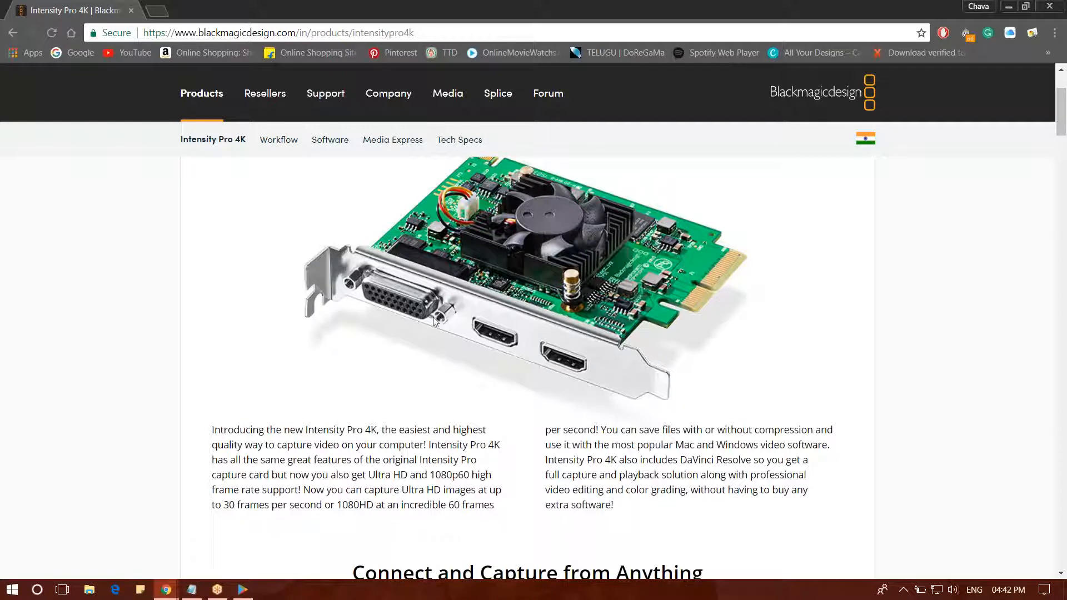
mouse_move(420, 314)
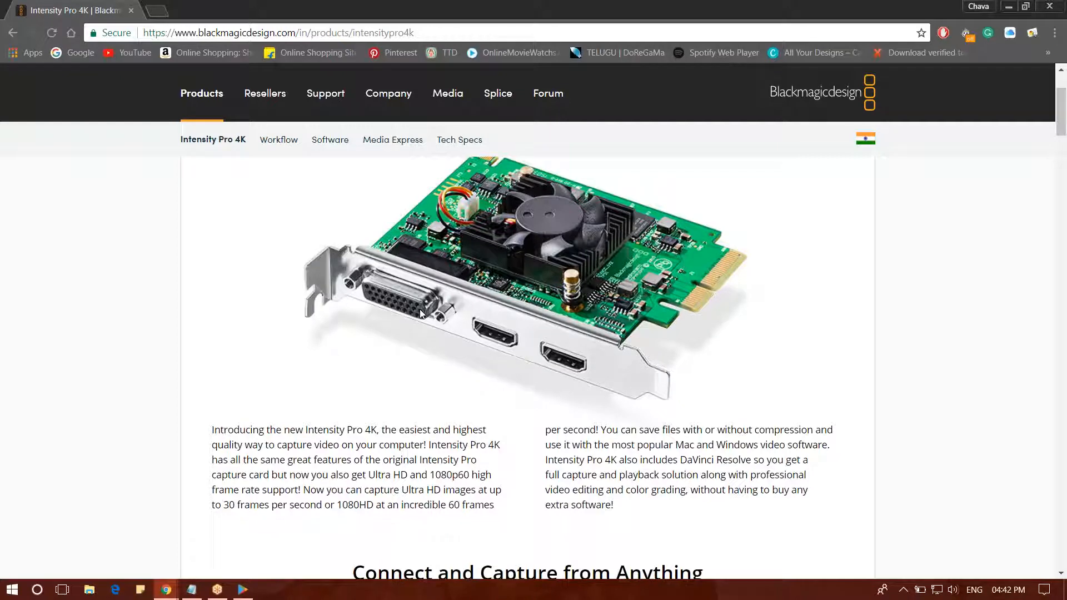
mouse_move(1011, 6)
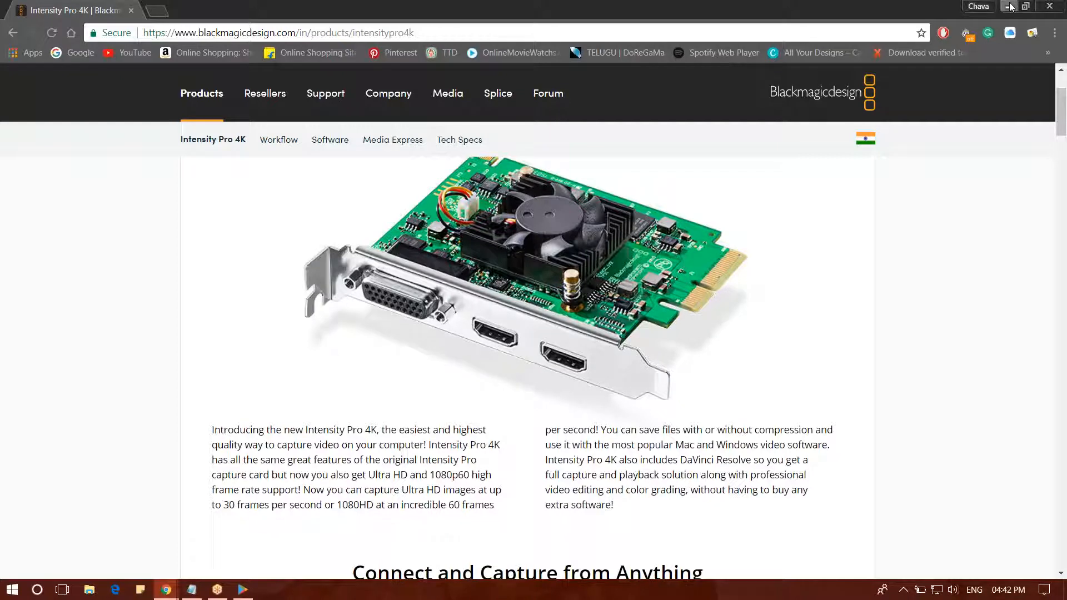
mouse_move(530, 278)
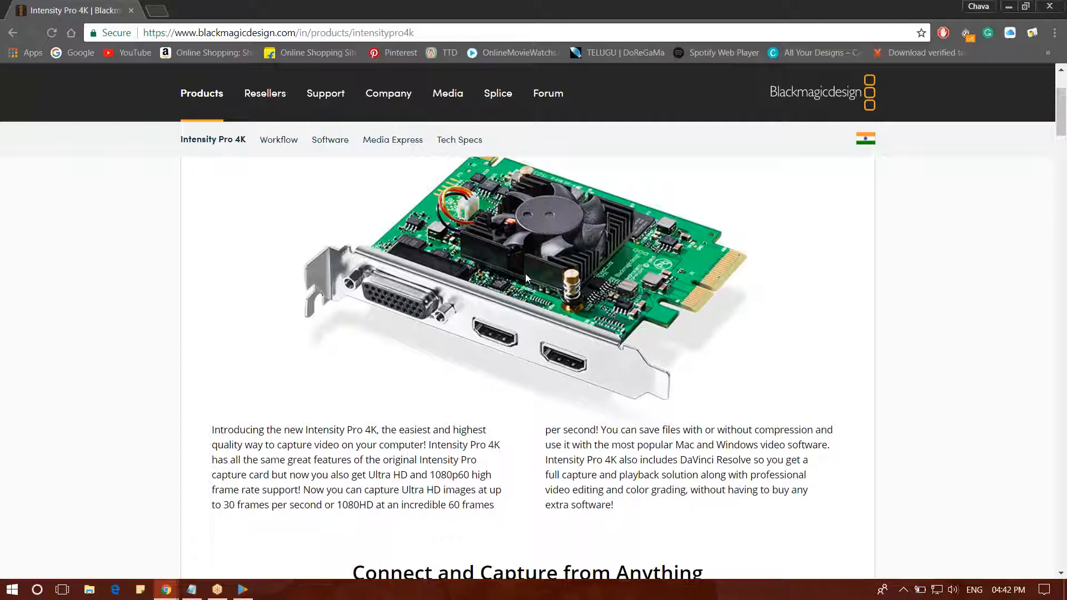
mouse_move(907, 5)
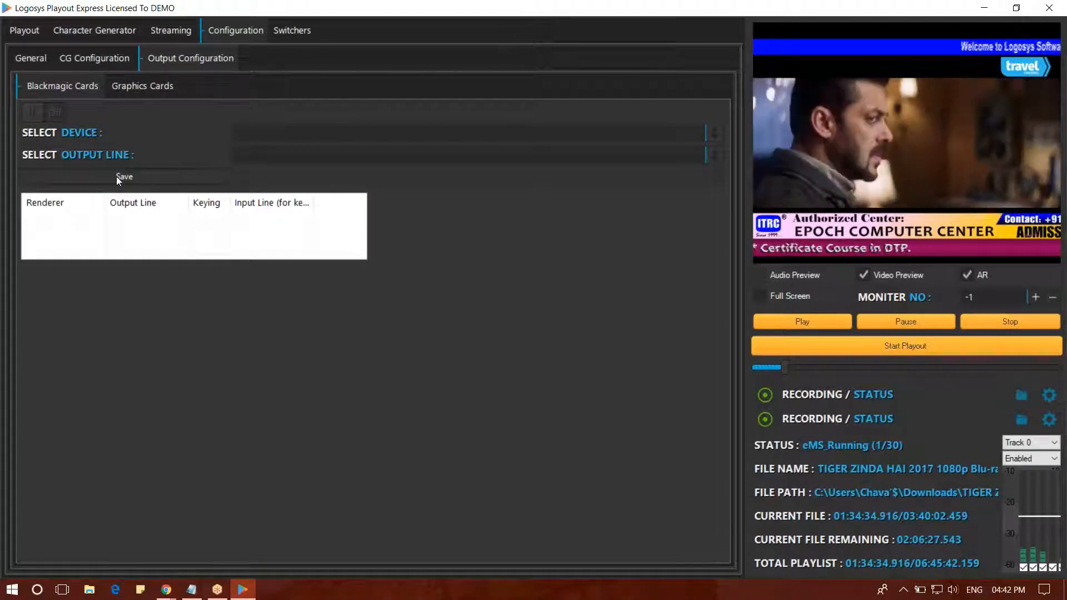
Attempt saving the output line, continue past the unhandled-exception error, and return to Playout.
click(124, 177)
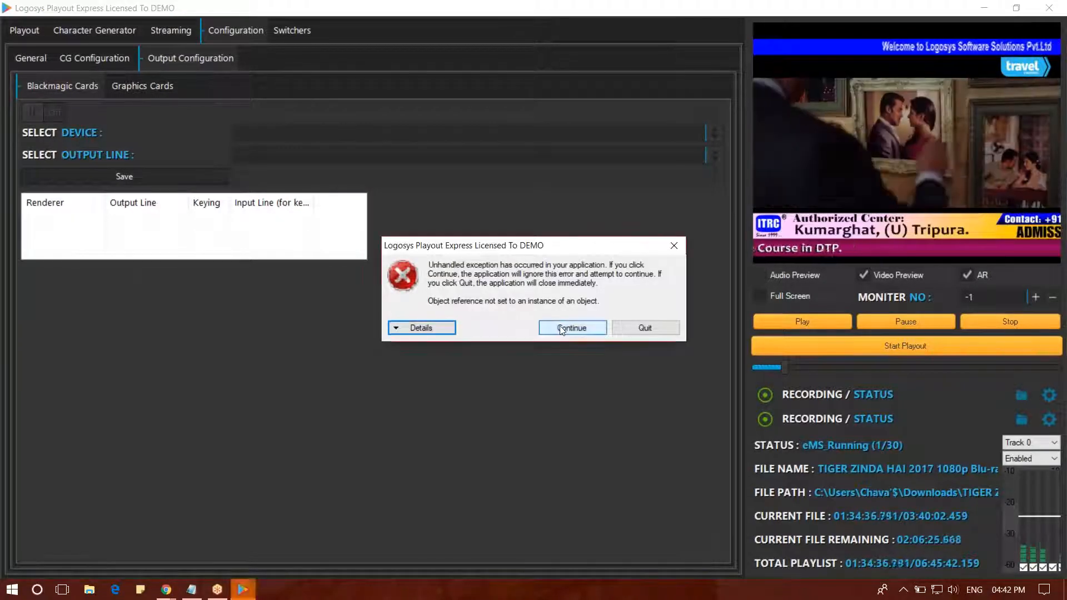
click(572, 328)
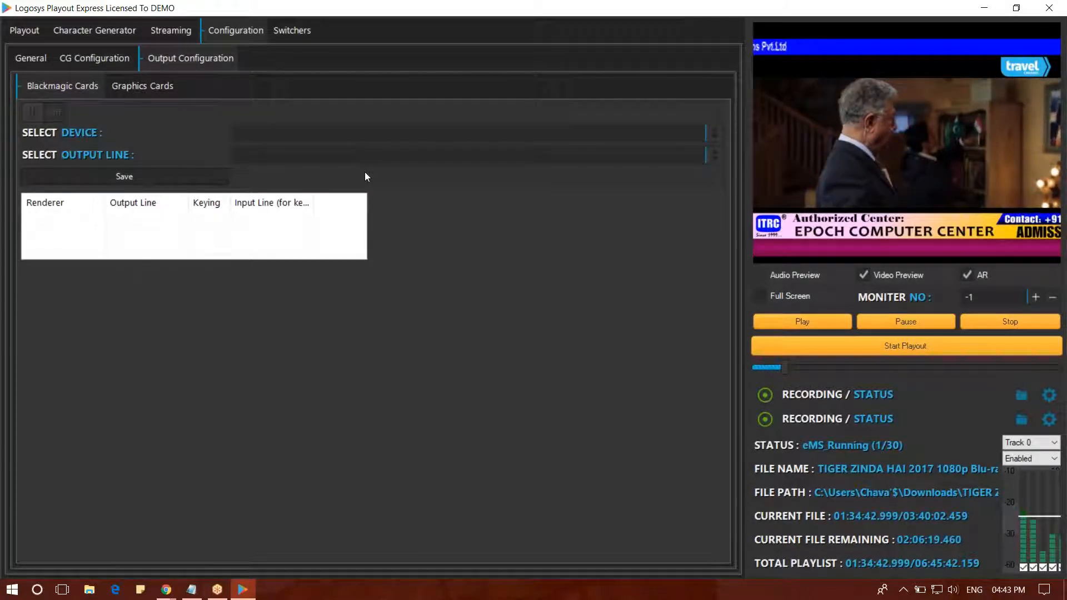
click(27, 30)
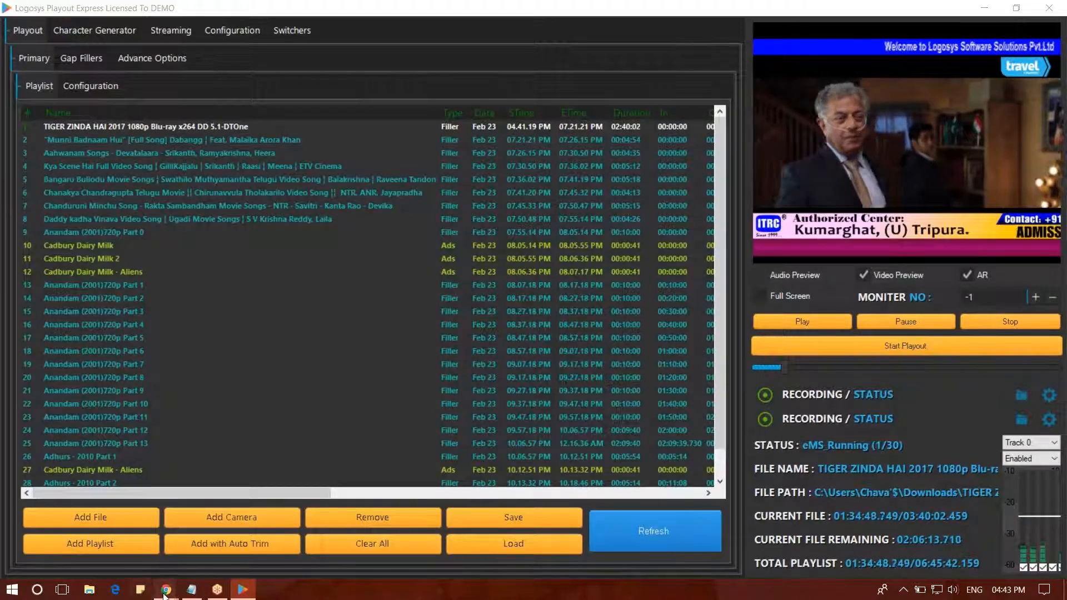
Review the Intensity Pro 4K connections section, then open the desktop Support file in Notepad.
click(165, 588)
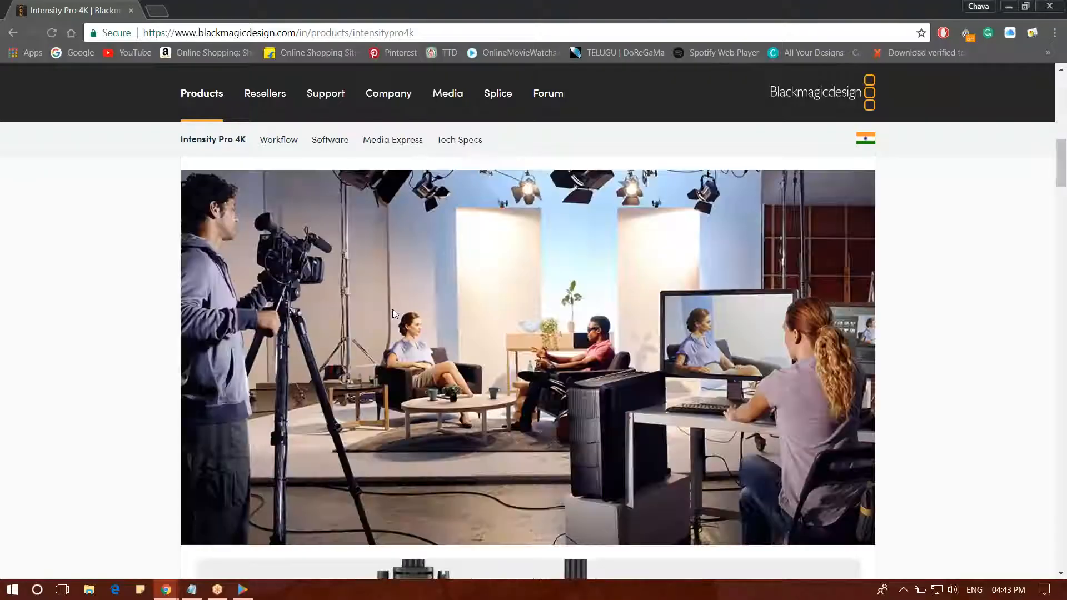
scroll(down, 3)
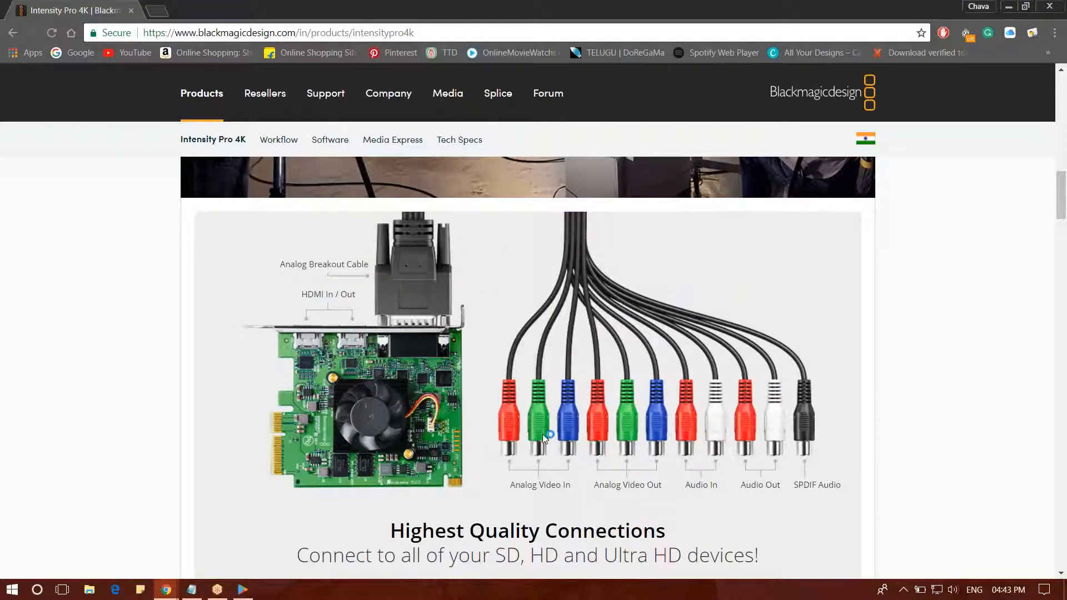
mouse_move(745, 428)
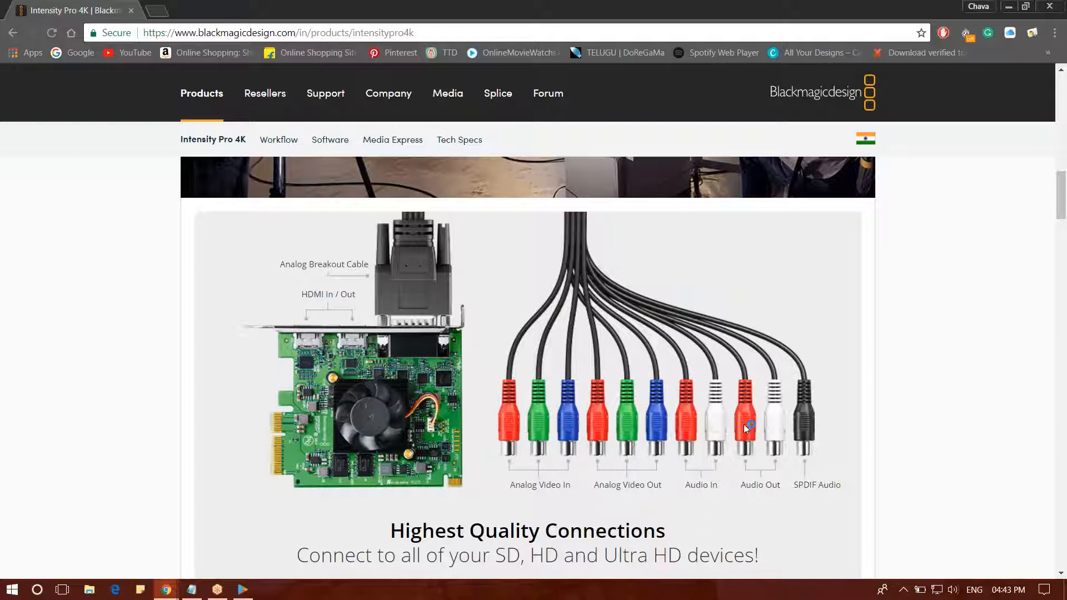
mouse_move(748, 354)
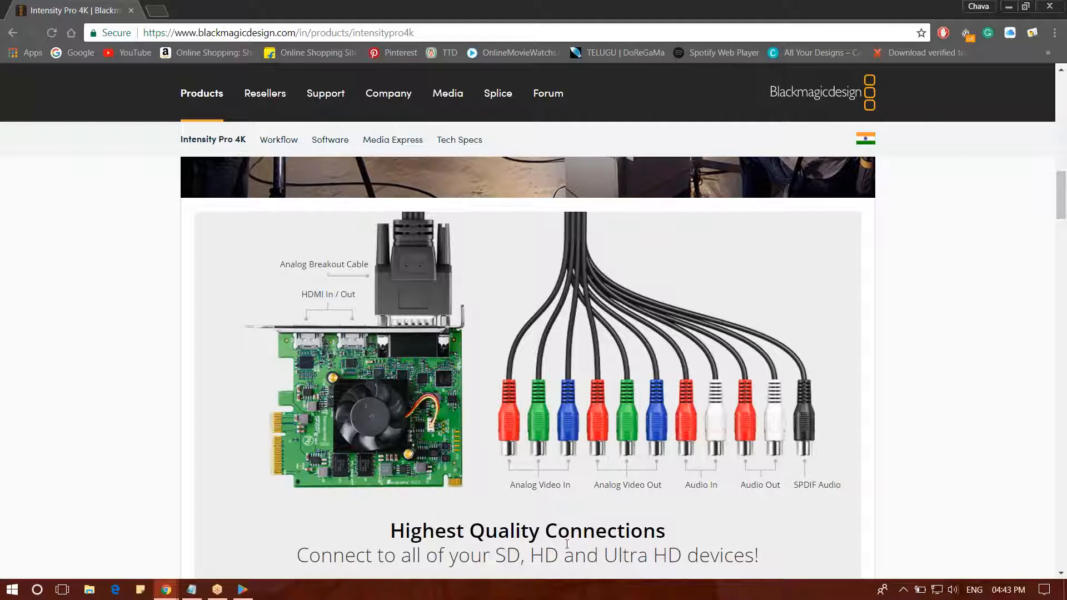
scroll(down, 3)
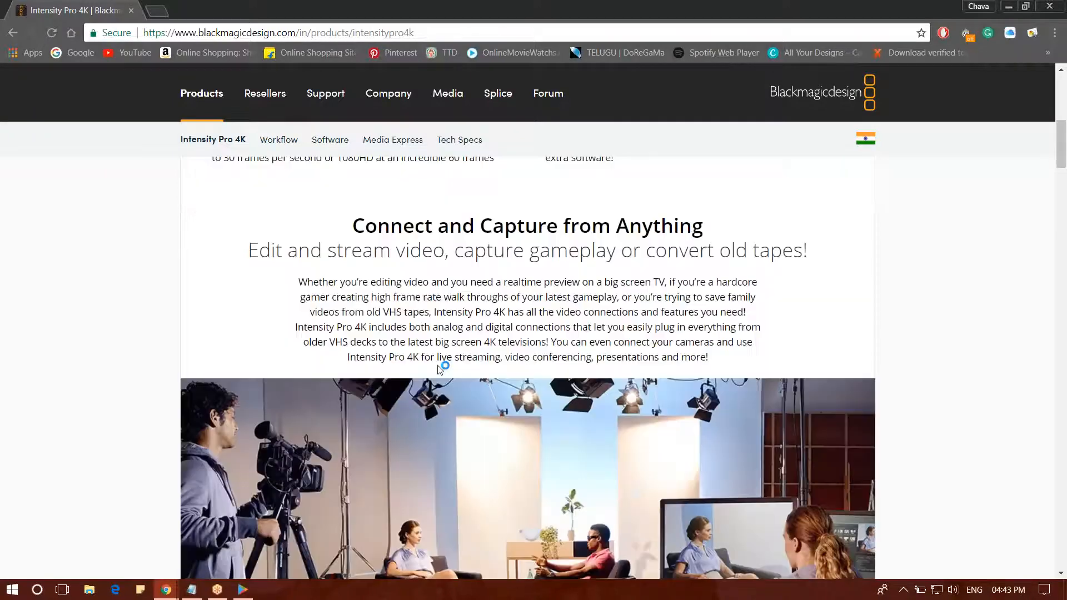
scroll(up, 3)
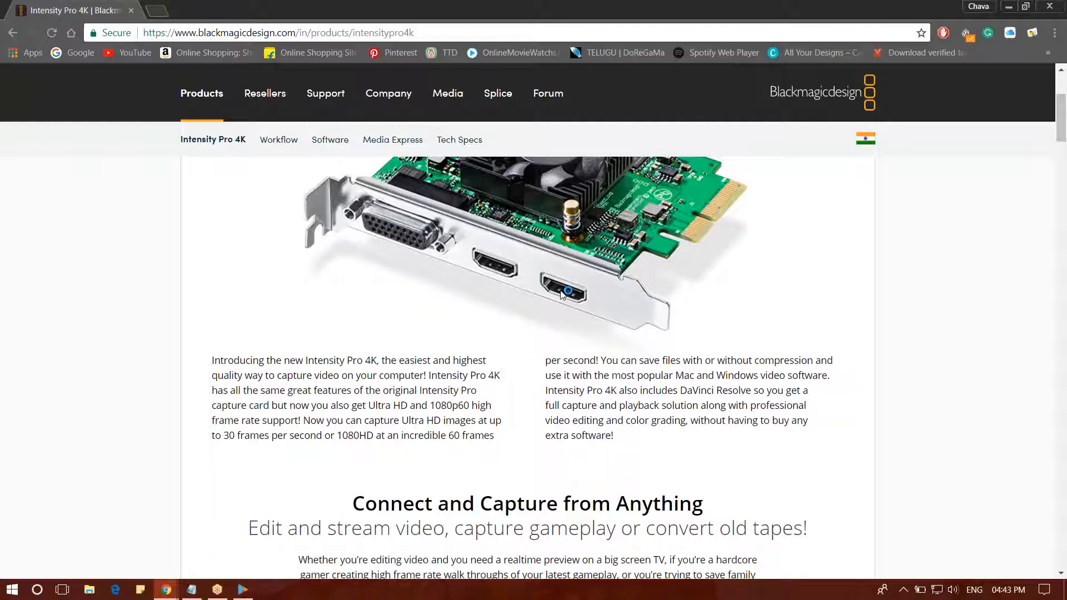
scroll(down, 3)
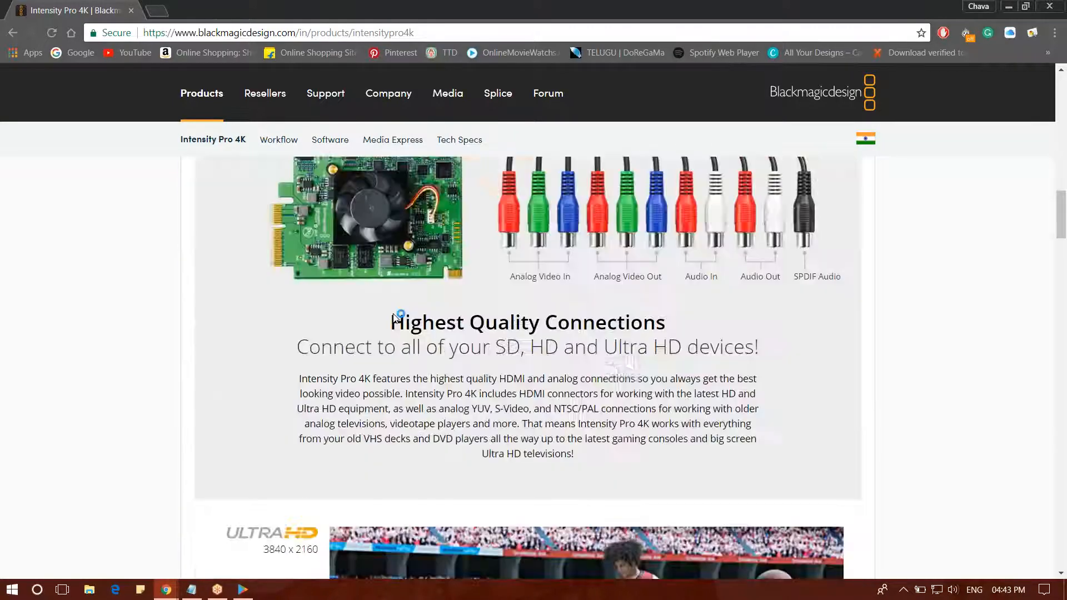
scroll(up, 3)
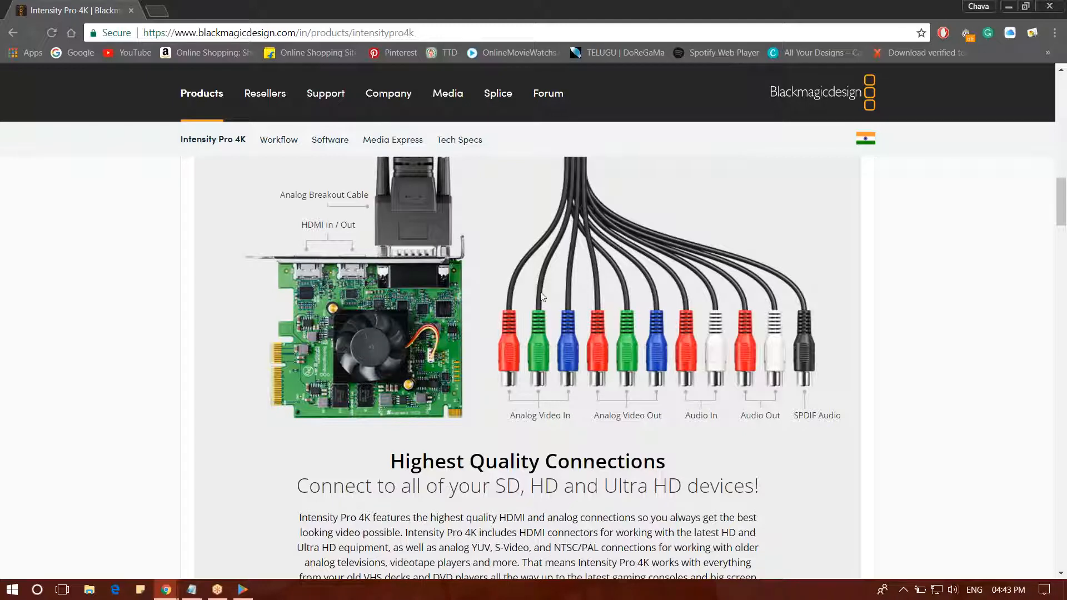
mouse_move(547, 276)
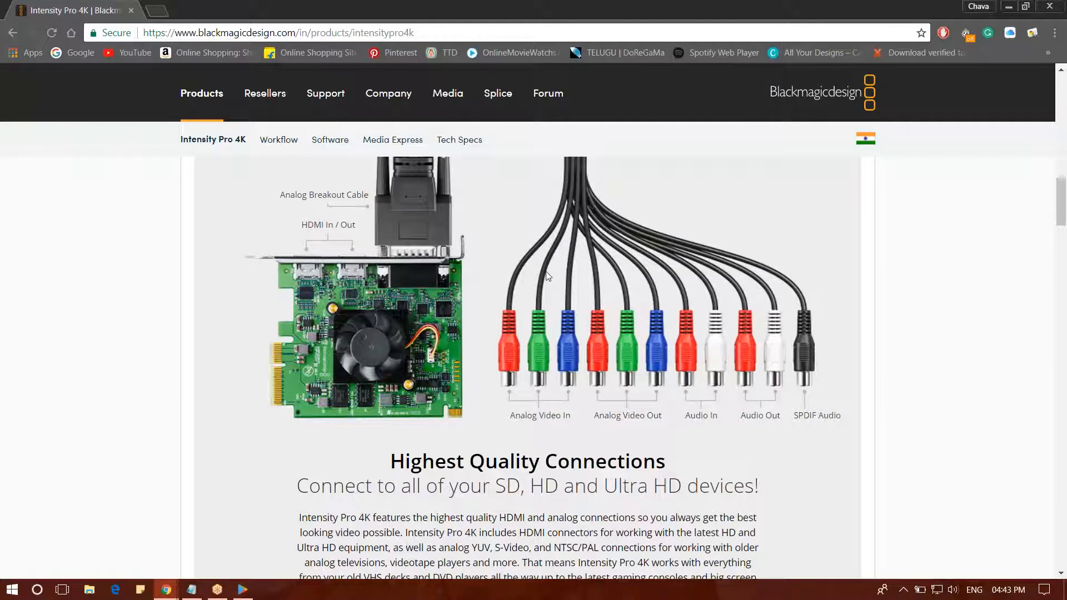
mouse_move(540, 380)
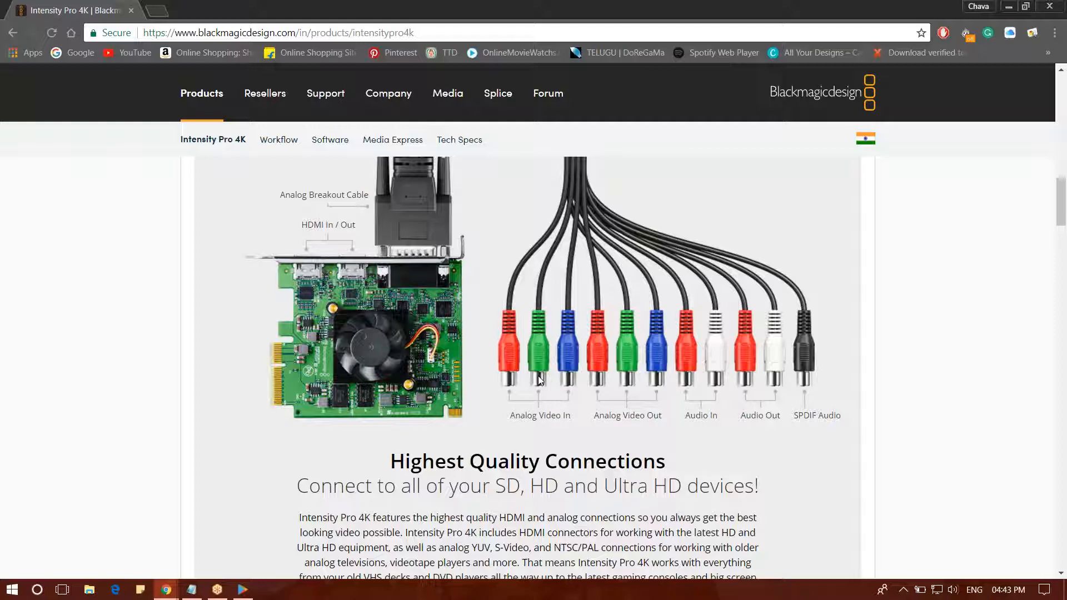
mouse_move(533, 407)
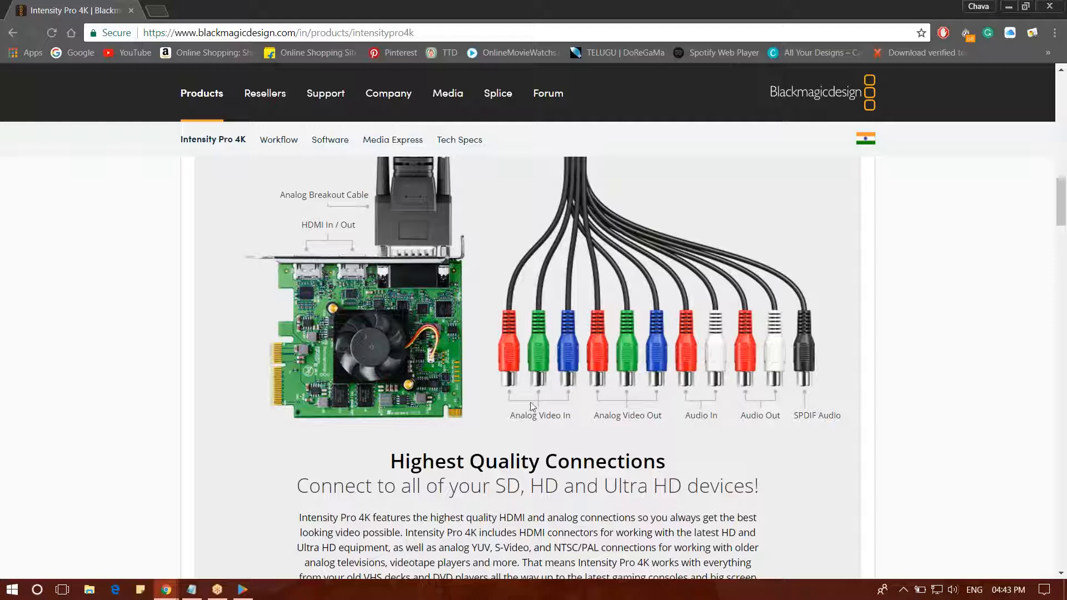
mouse_move(1051, 49)
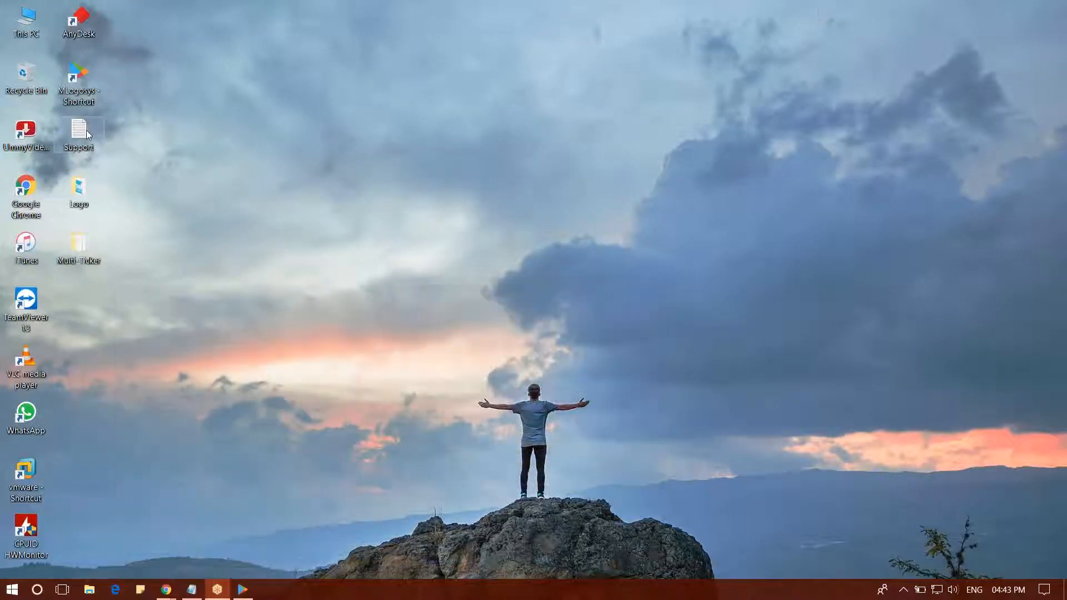
double_click(79, 129)
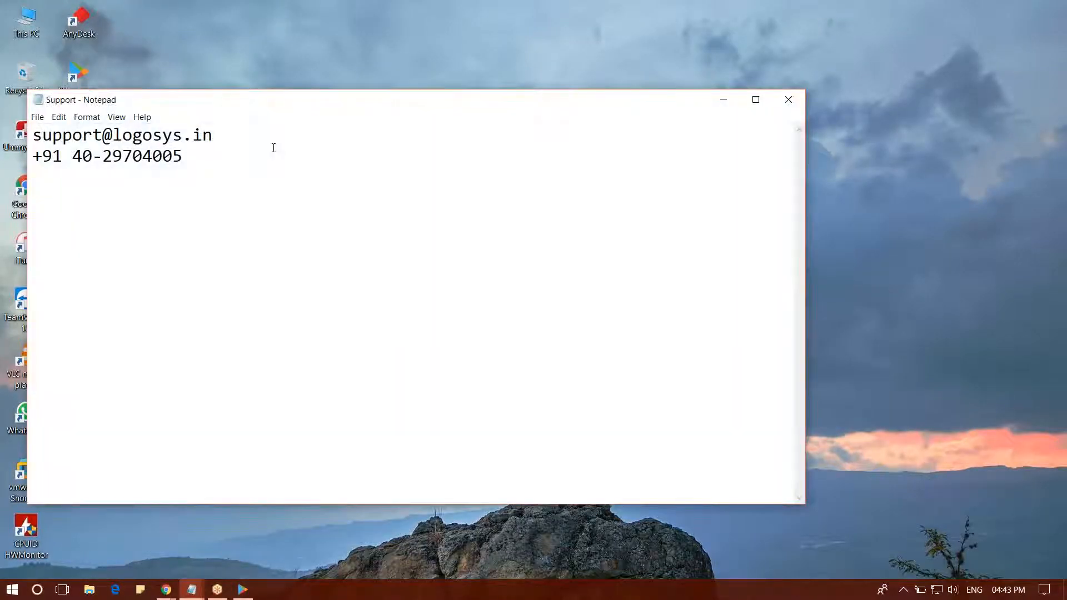